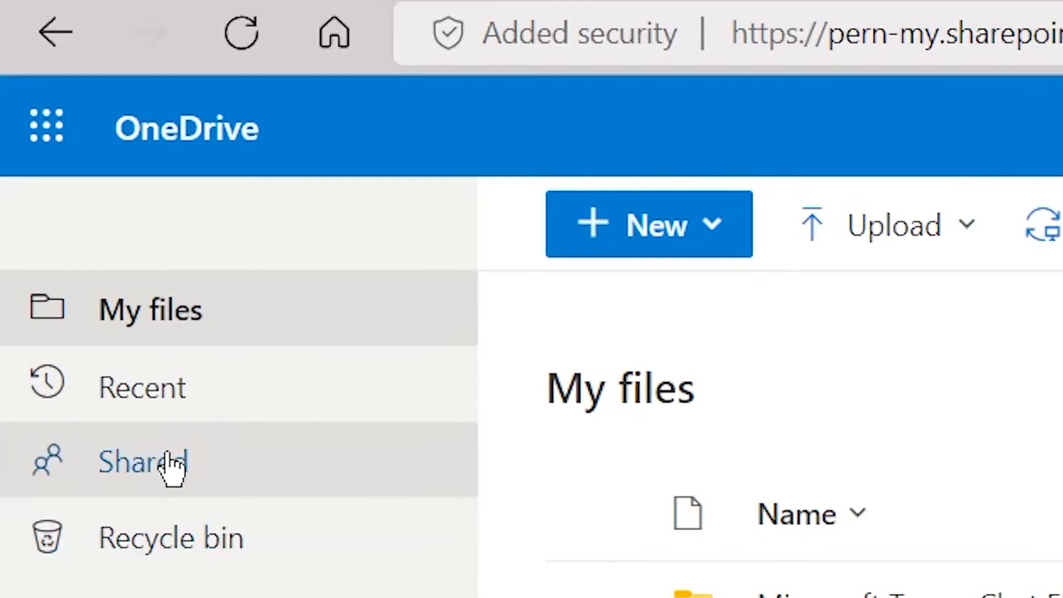
- From the Shared view, begin granting direct access to the Communication Skills file
{"action": "left_click", "coordinate": [147, 463]}
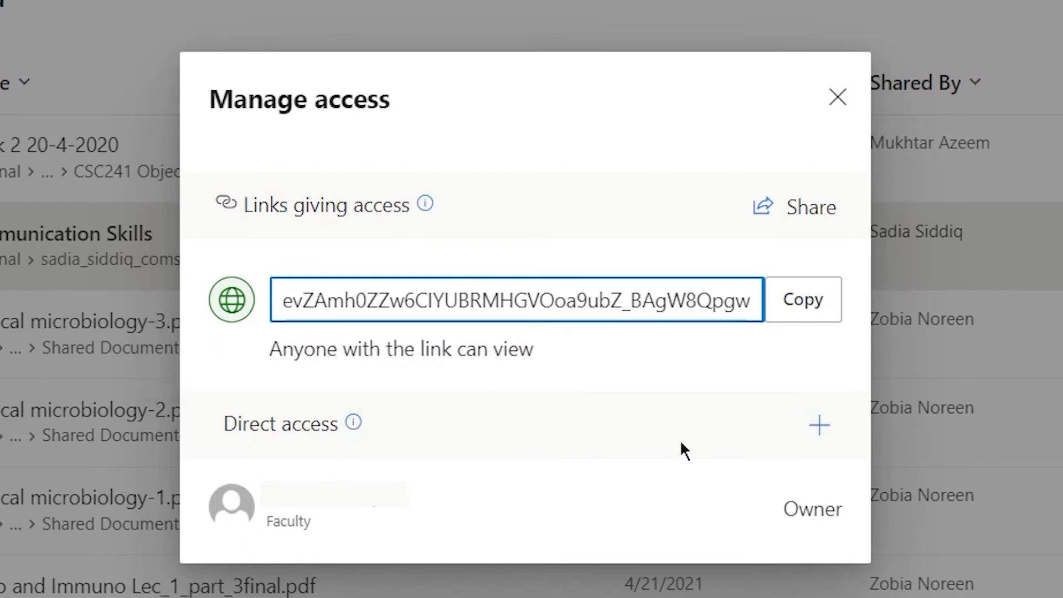
{"action": "mouse_move", "coordinate": [819, 426]}
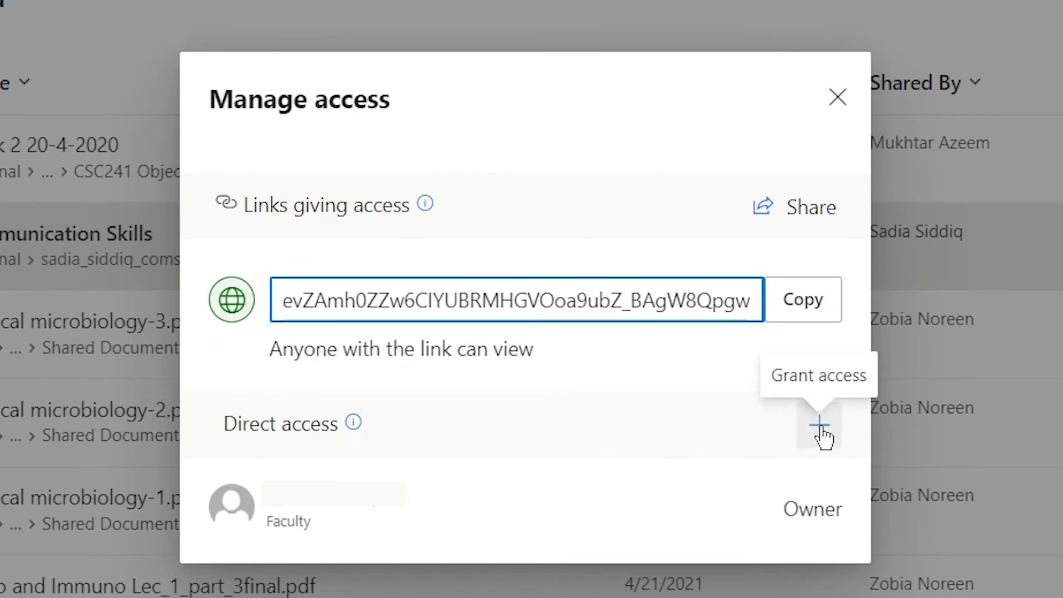
{"action": "left_click", "coordinate": [818, 427]}
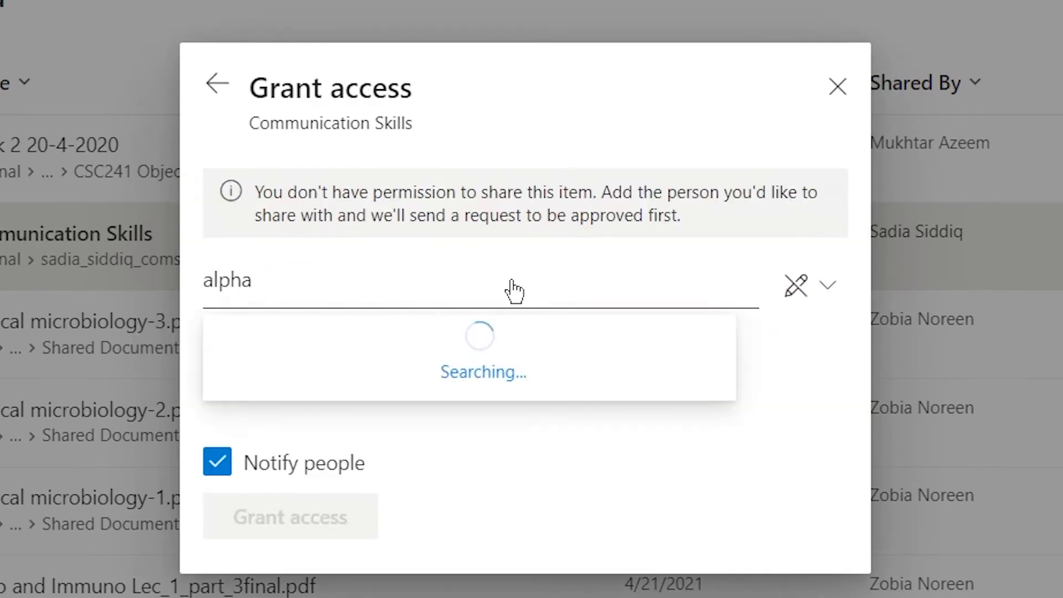